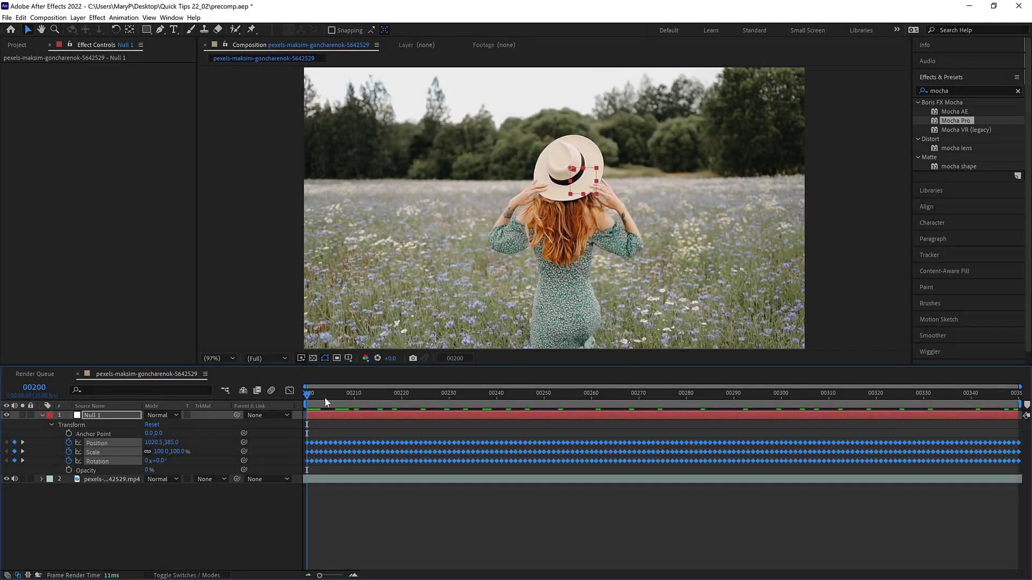
# Scrub the timeline to preview the null following the hat before removing it
pyautogui.click(540, 394)
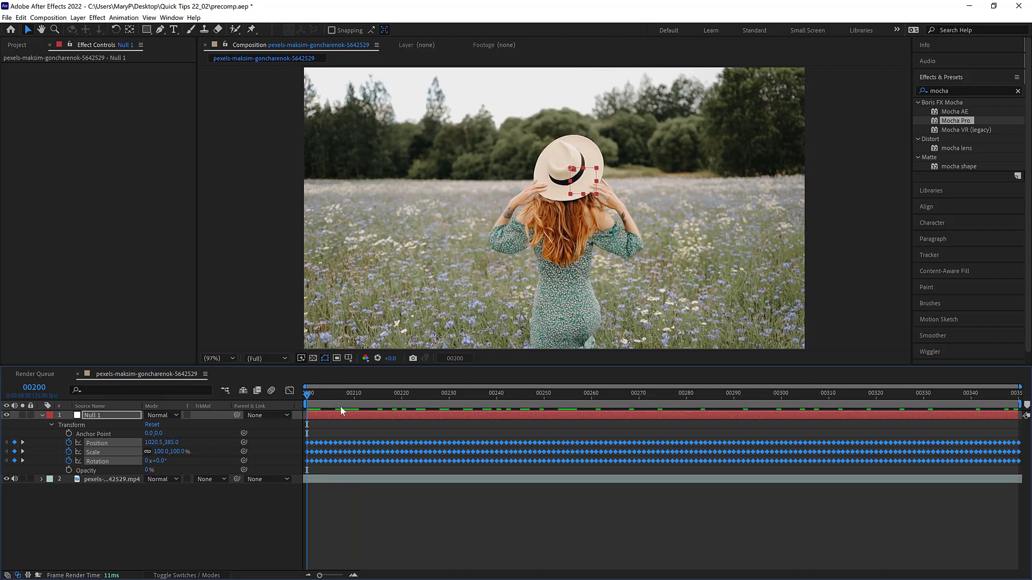
pyautogui.click(719, 401)
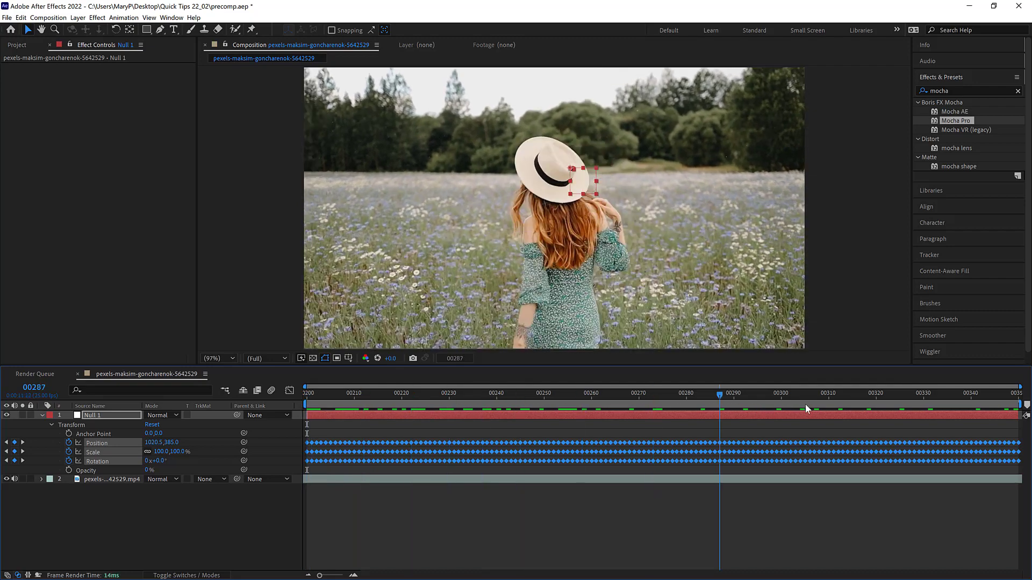
pyautogui.click(909, 394)
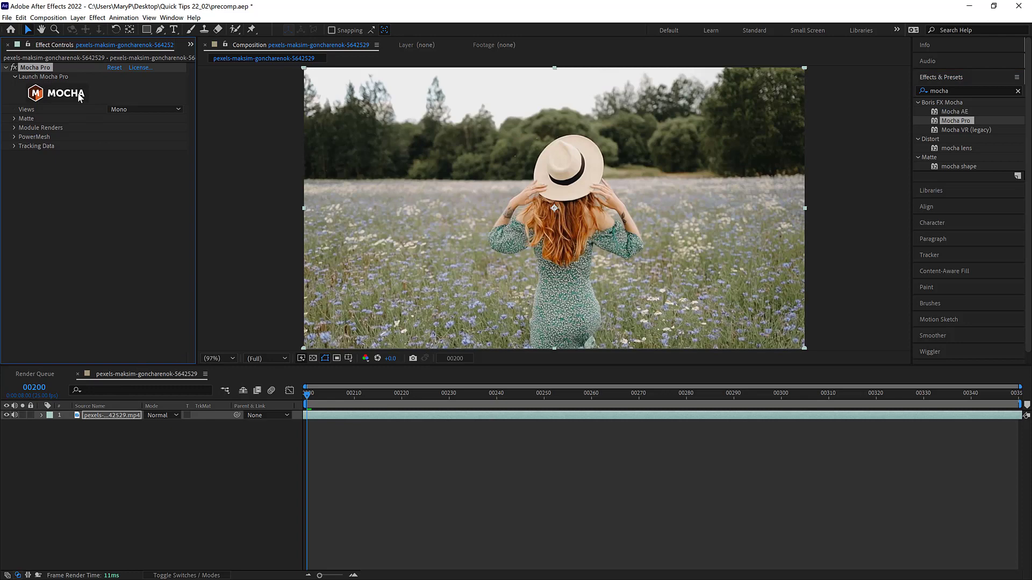
# Launch Mocha Pro on the clip, outline the hat with a spline layer and track it forward
pyautogui.click(56, 94)
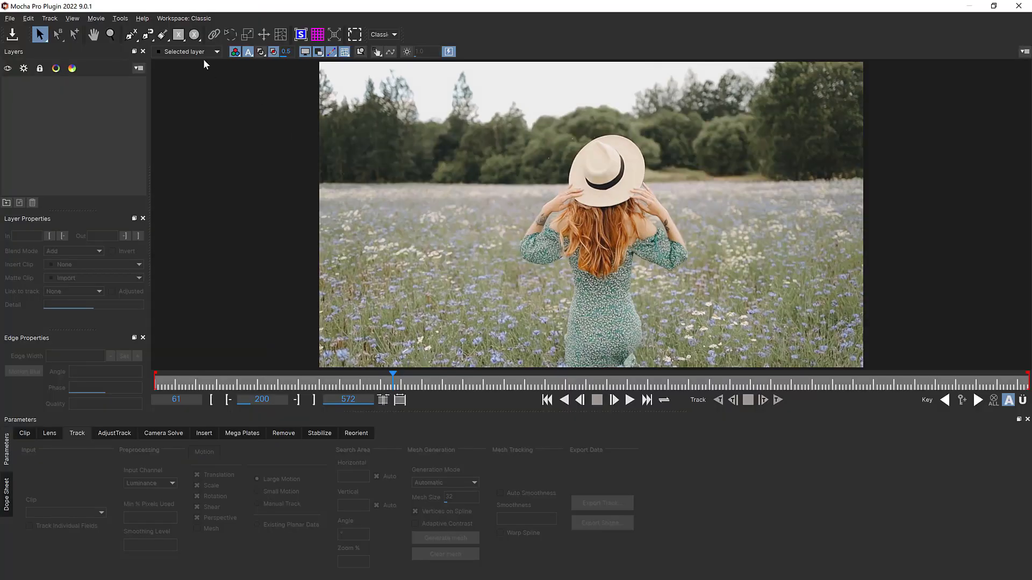
pyautogui.click(193, 33)
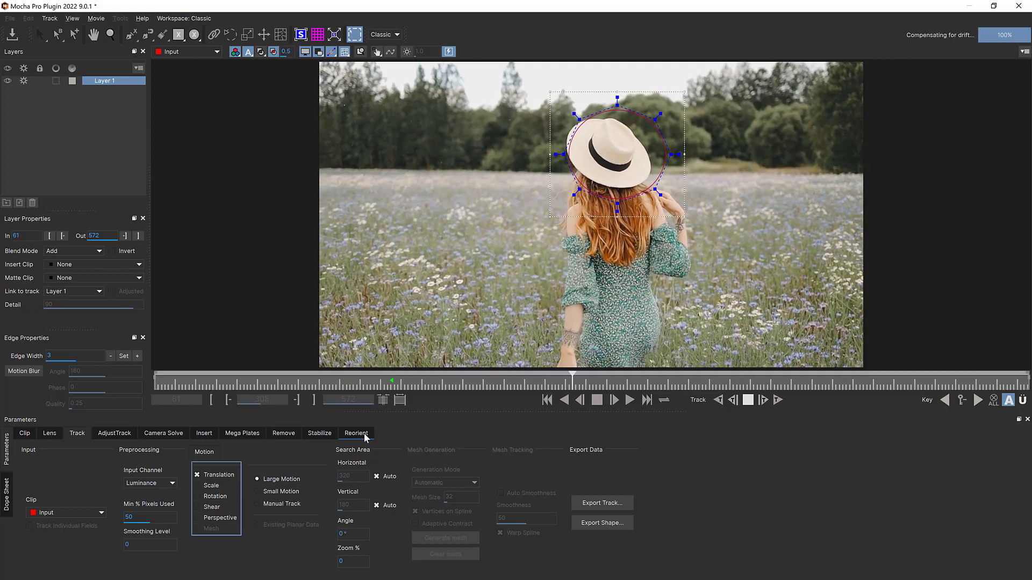
pyautogui.click(629, 400)
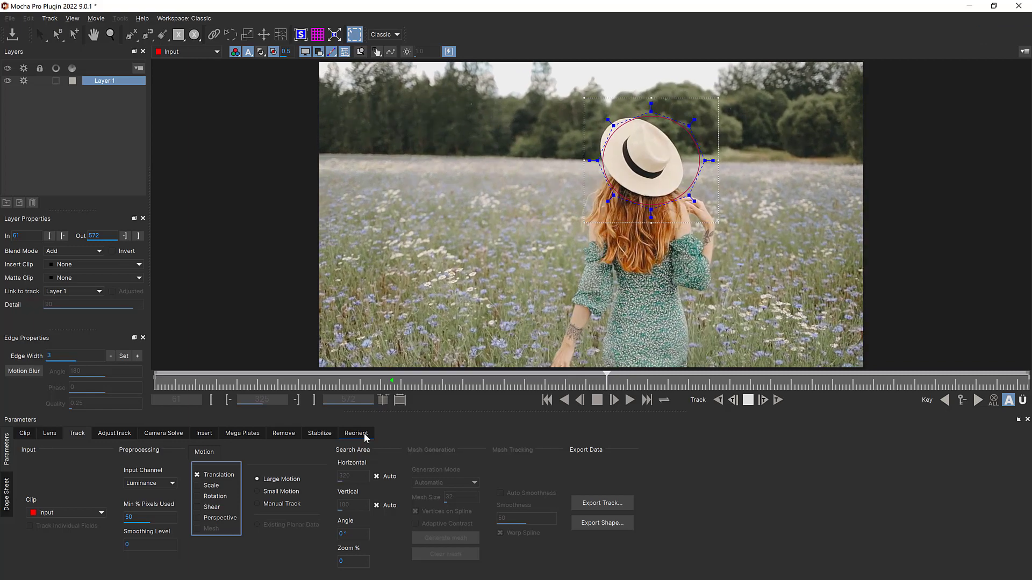
pyautogui.click(630, 400)
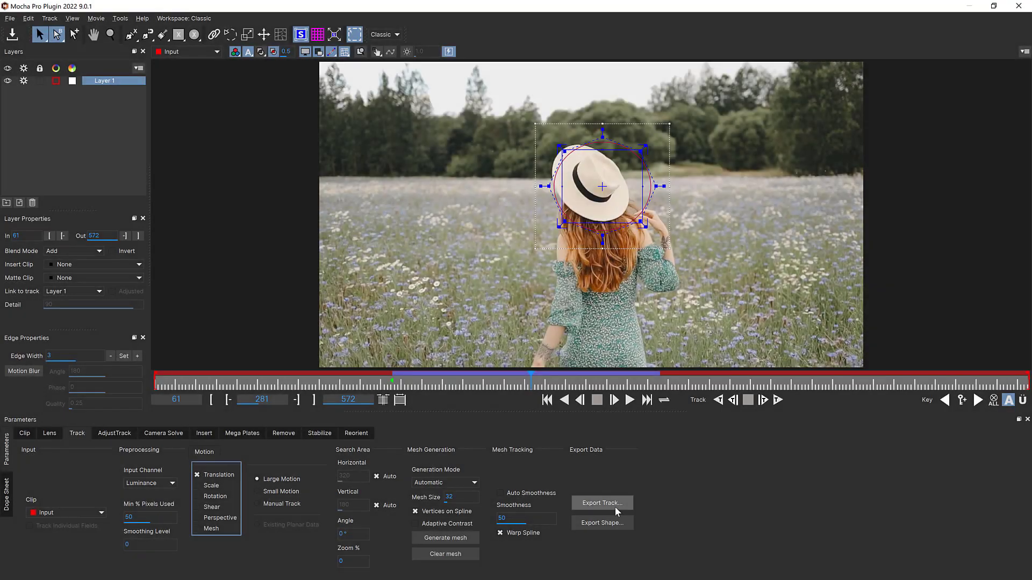
# Export the hat track as After Effects Transform Data and copy it to the clipboard
pyautogui.click(602, 503)
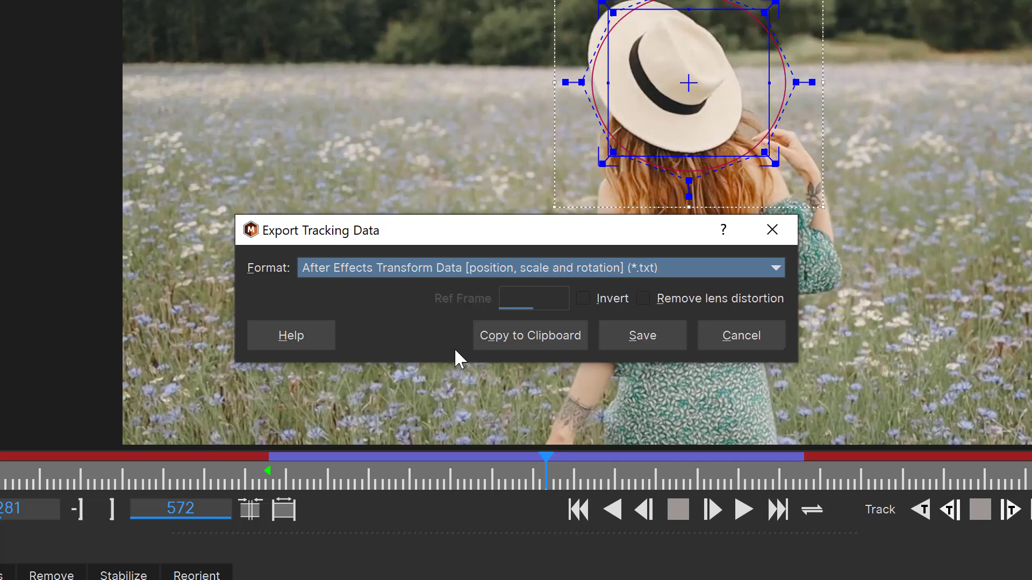
pyautogui.click(741, 335)
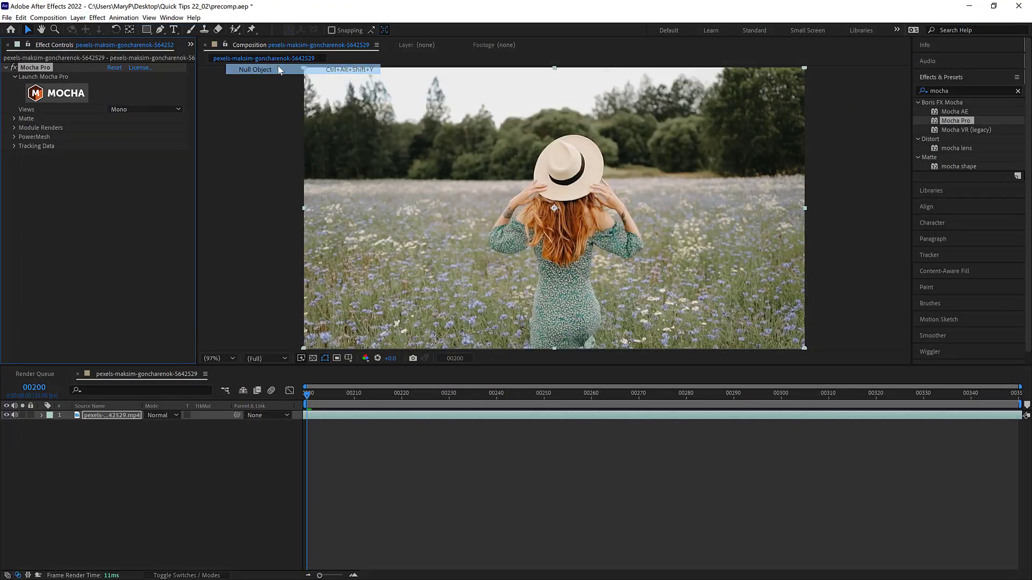
# Add a Null Object, paste the hat-tracking keyframes onto it and scrub frames to verify it follows the hat
pyautogui.click(254, 69)
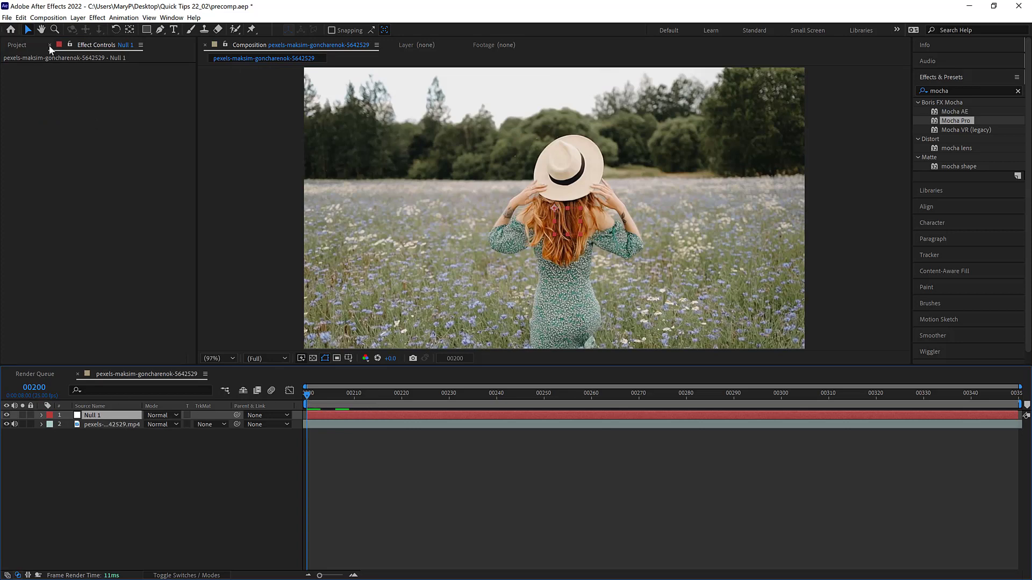
pyautogui.click(23, 17)
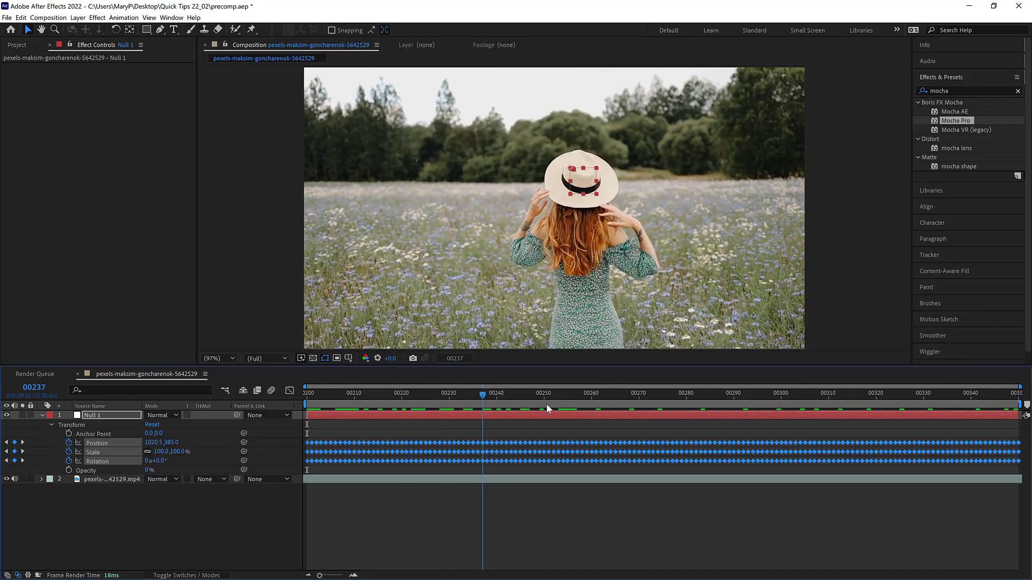
pyautogui.click(997, 404)
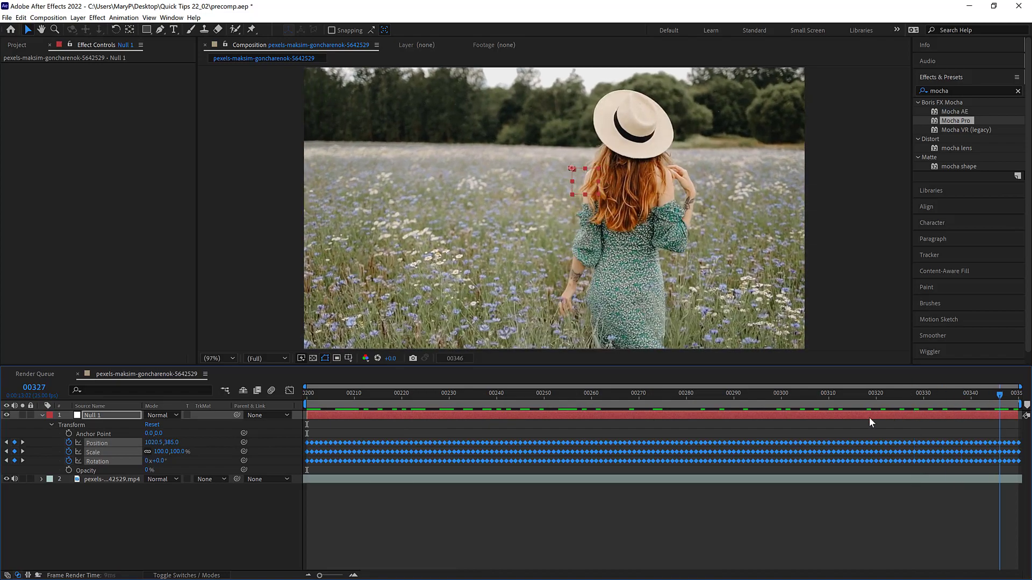
pyautogui.click(961, 394)
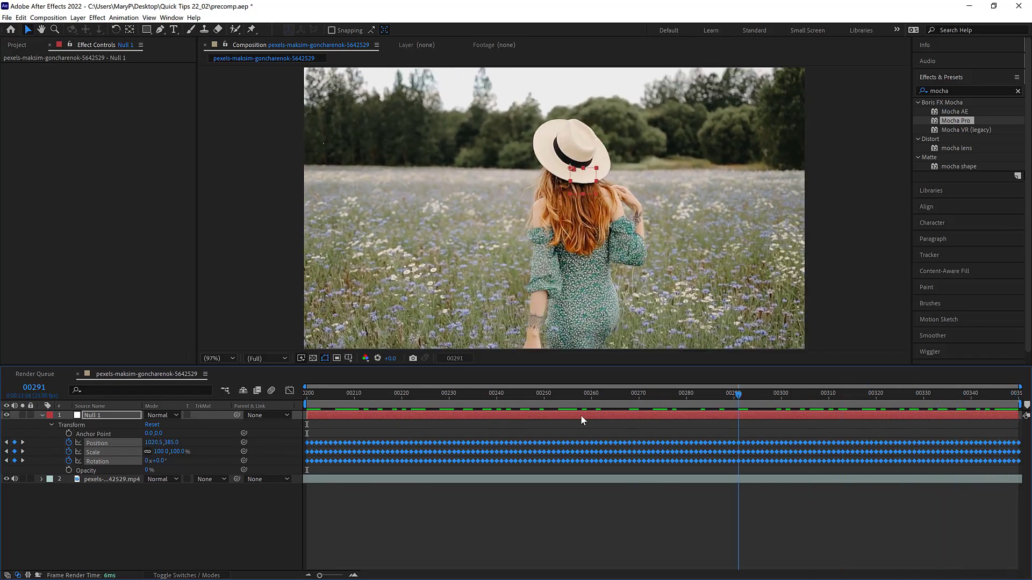
pyautogui.click(776, 395)
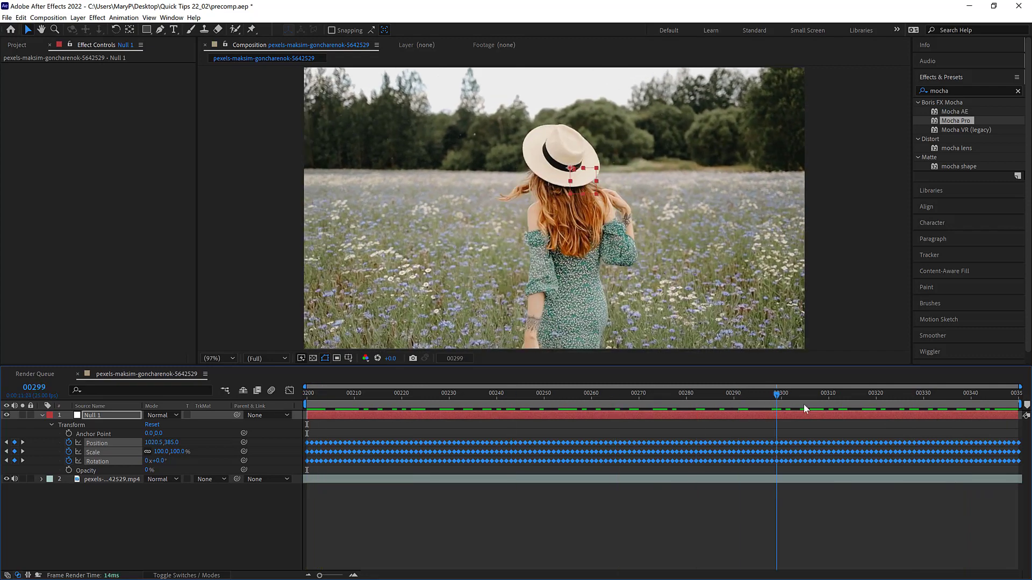
pyautogui.click(357, 395)
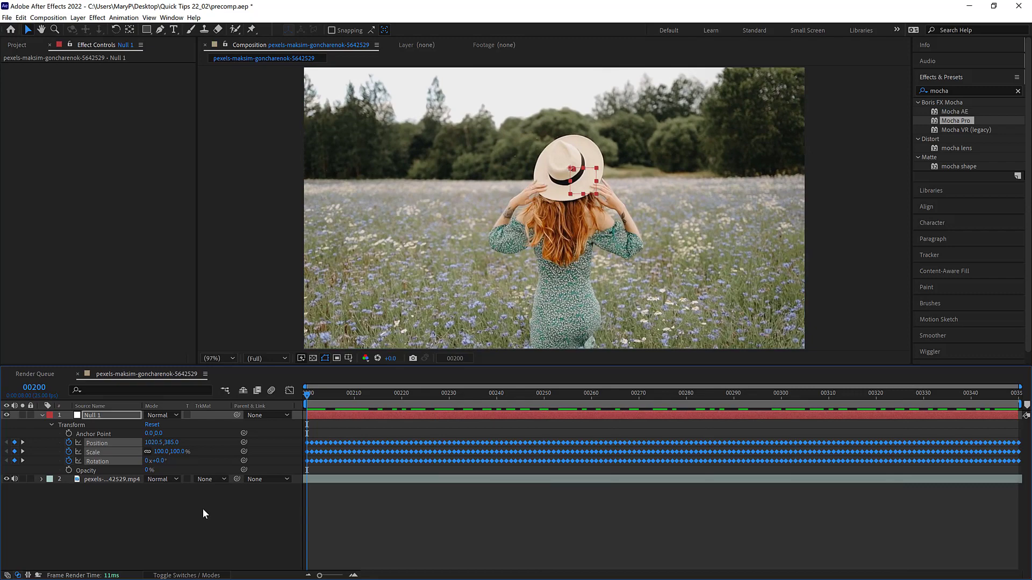
pyautogui.moveTo(191, 517)
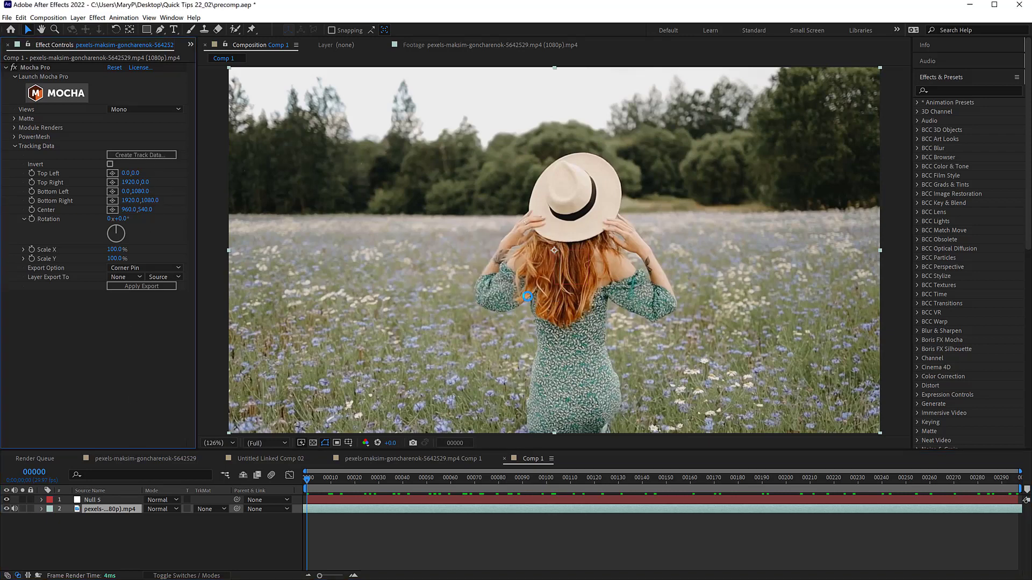
# Set Mocha's export to Transform data targeting Null 5 and apply the export
pyautogui.click(145, 268)
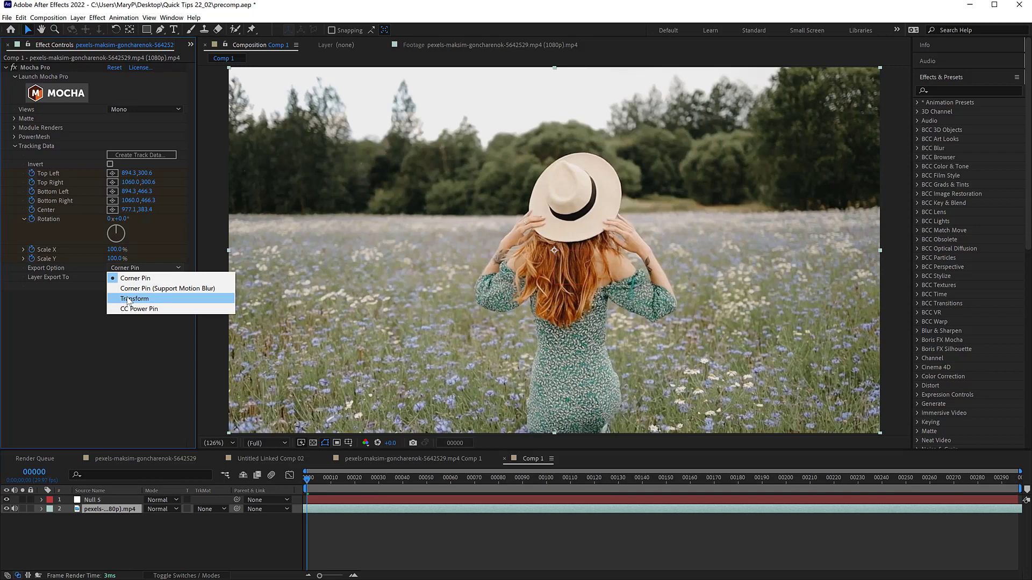
pyautogui.click(134, 299)
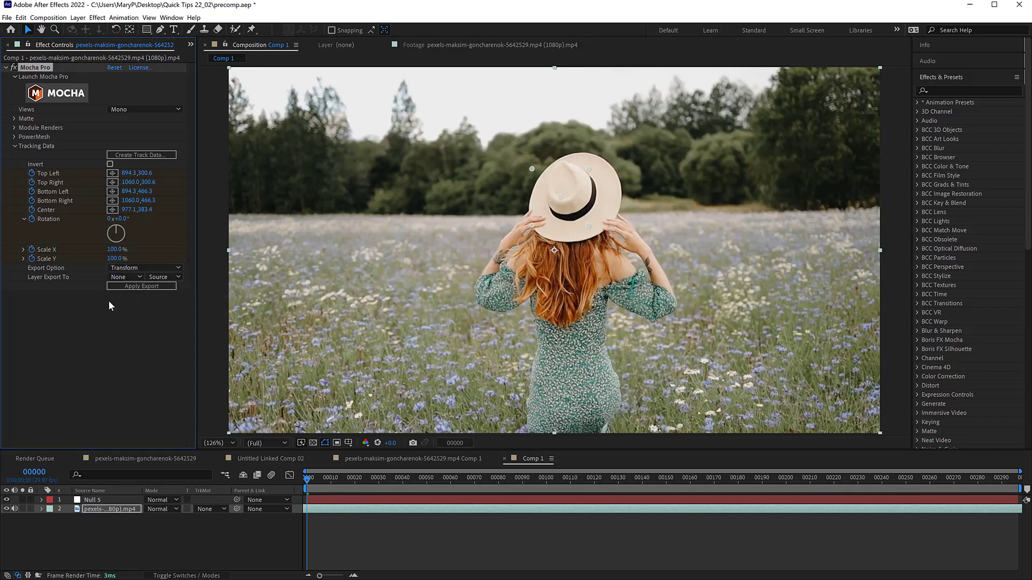
pyautogui.click(125, 278)
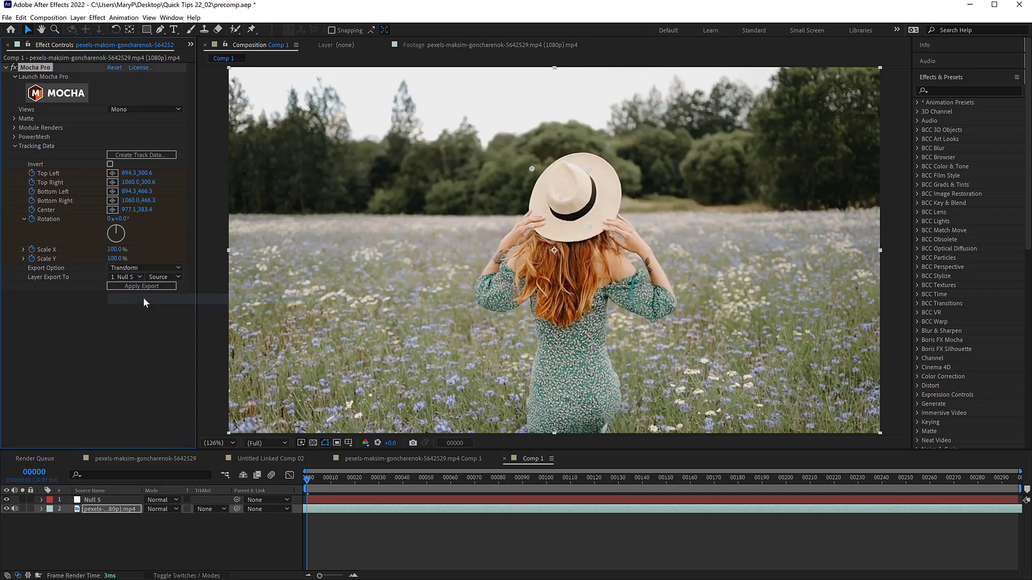
pyautogui.click(142, 286)
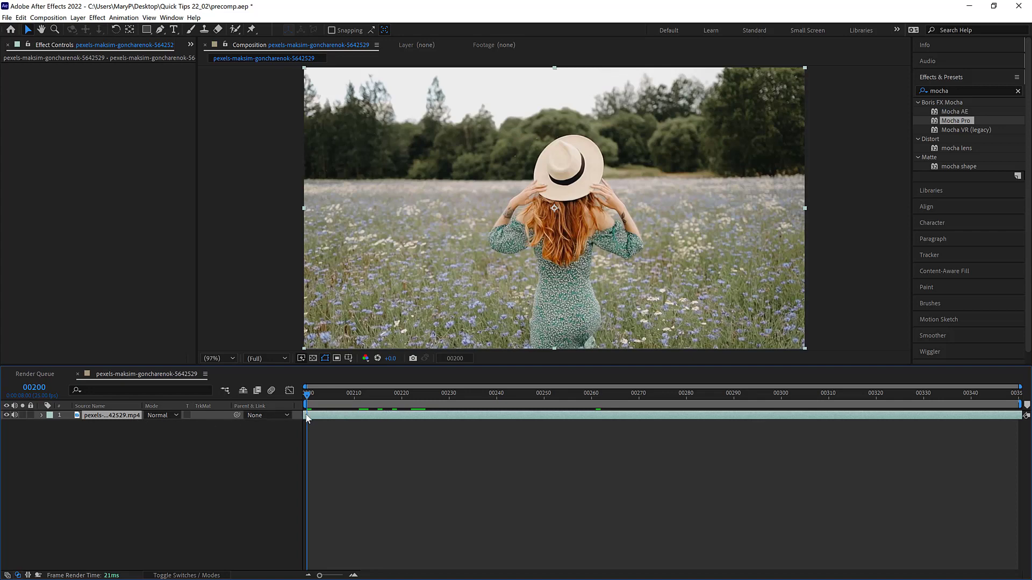
pyautogui.moveTo(306, 424)
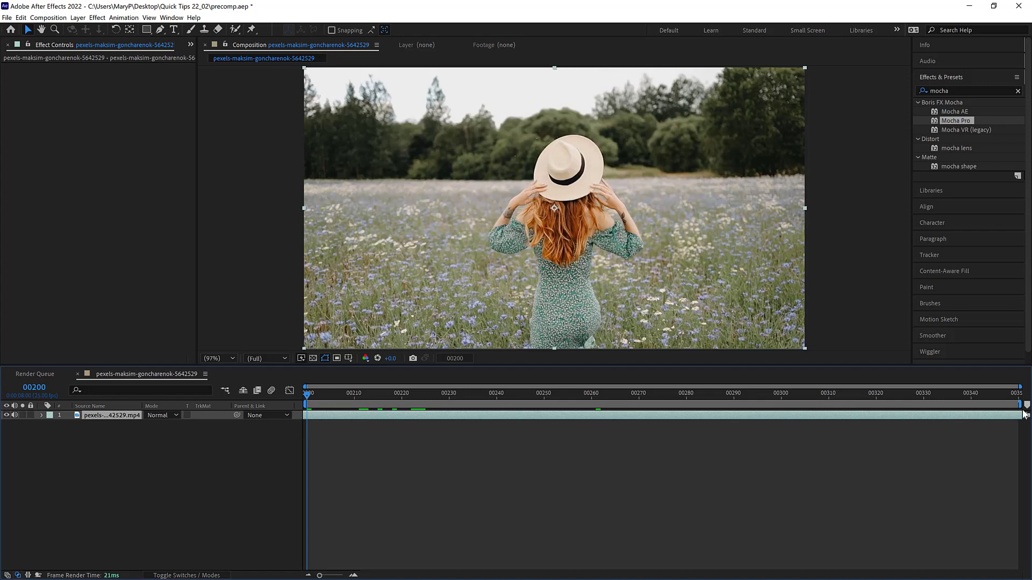
pyautogui.moveTo(1025, 418)
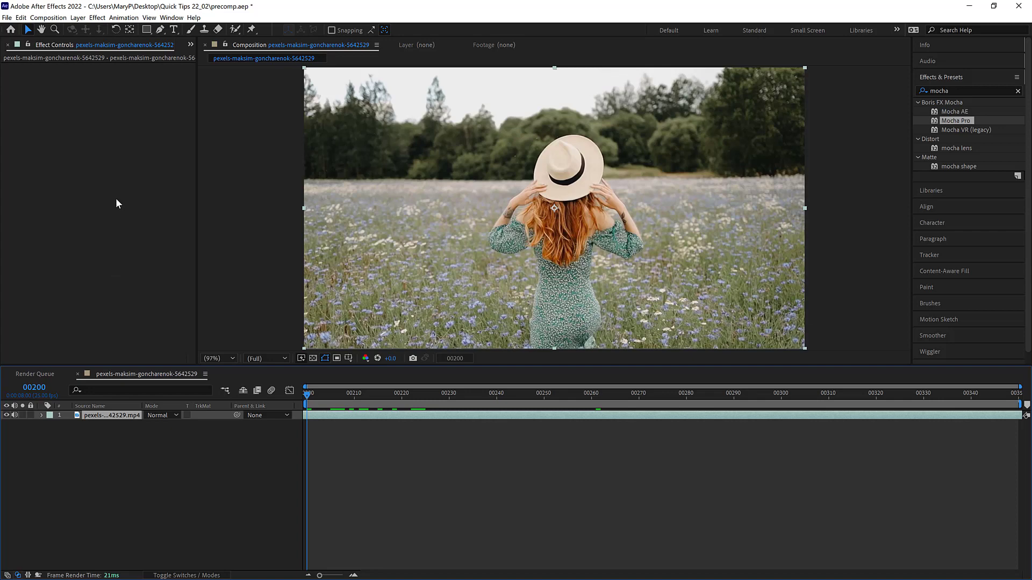
# Pre-compose the clip into Comp 1 and launch the Mocha Pro tracking workspace on it
pyautogui.click(79, 17)
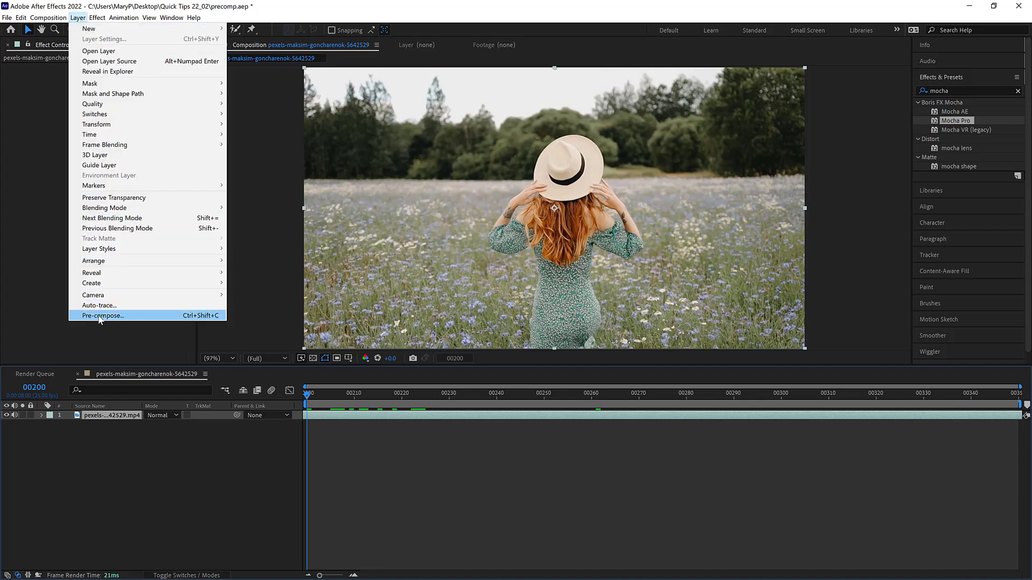
pyautogui.click(102, 316)
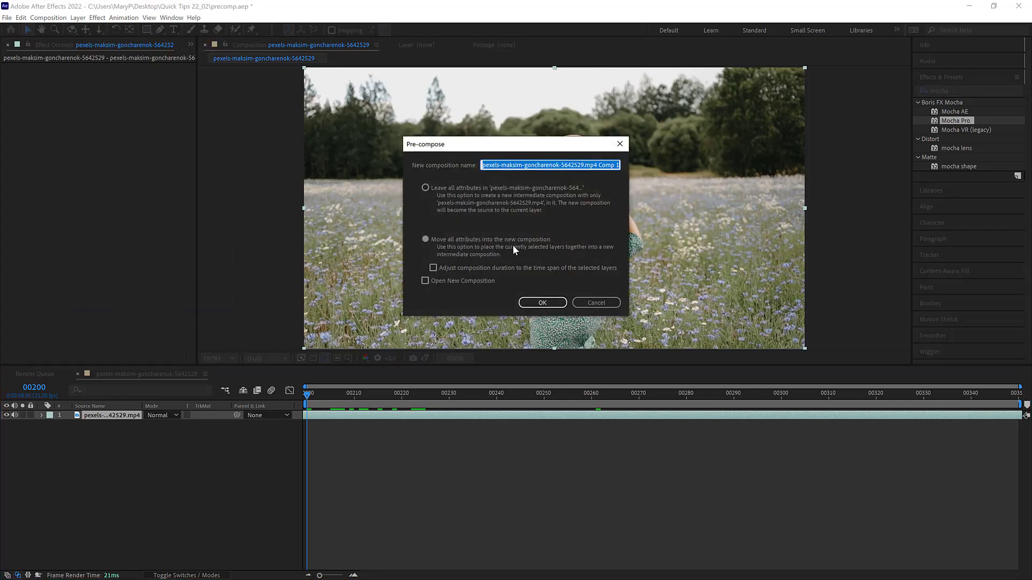
pyautogui.moveTo(533, 254)
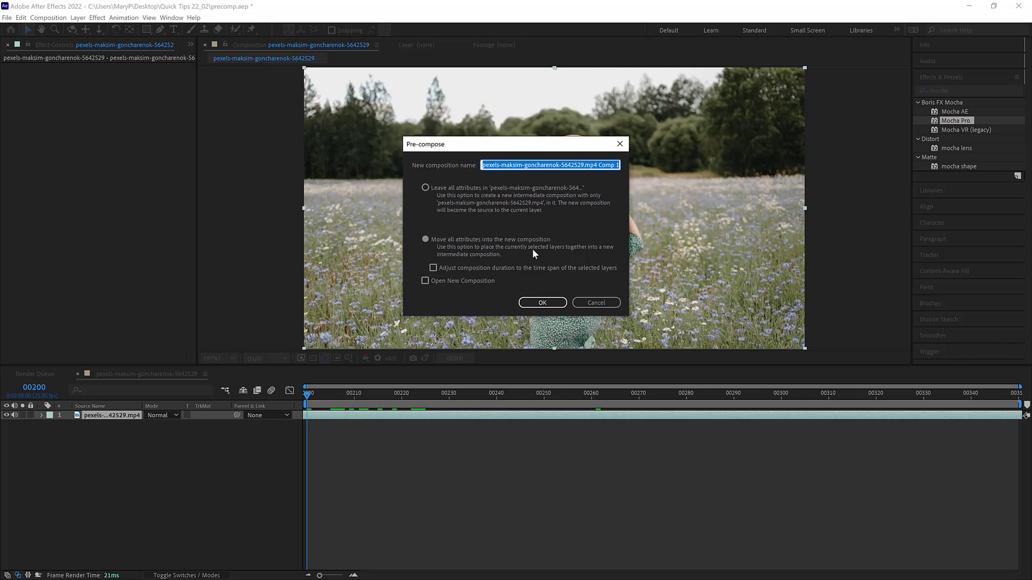
pyautogui.click(541, 304)
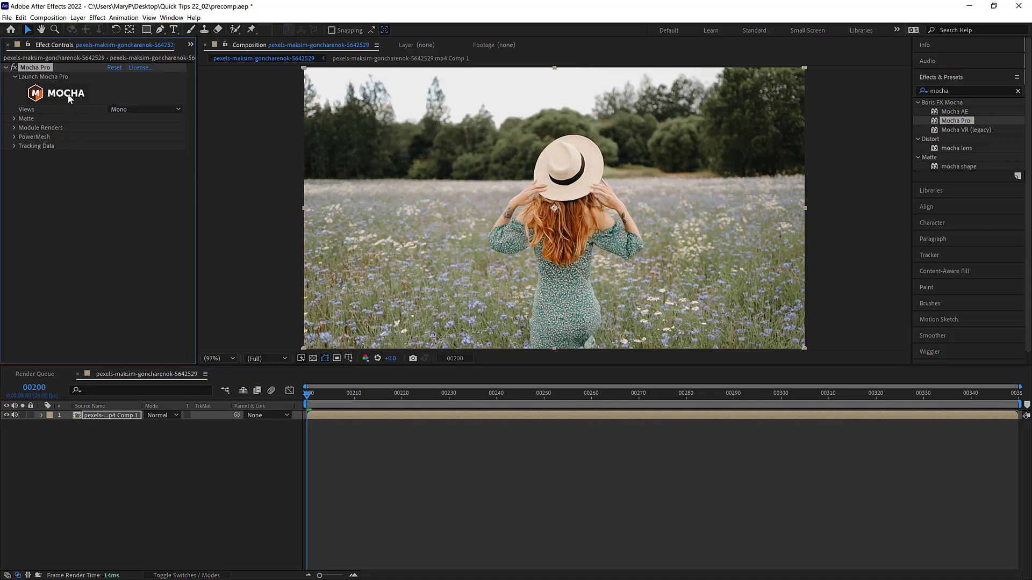
pyautogui.click(63, 93)
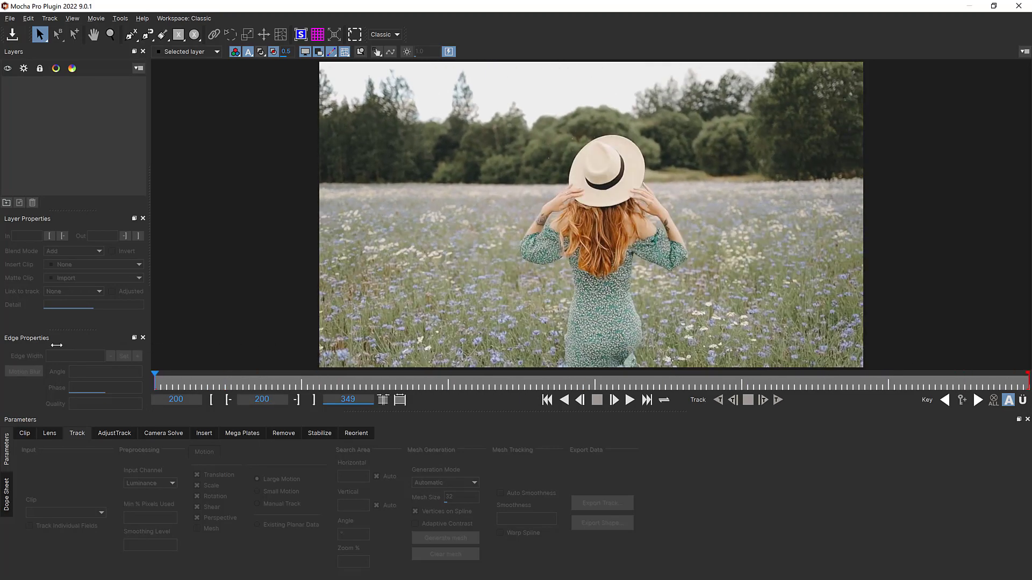
# Outline the hat with an X-spline, track it forward and copy the track as After Effects Transform Data
pyautogui.click(193, 35)
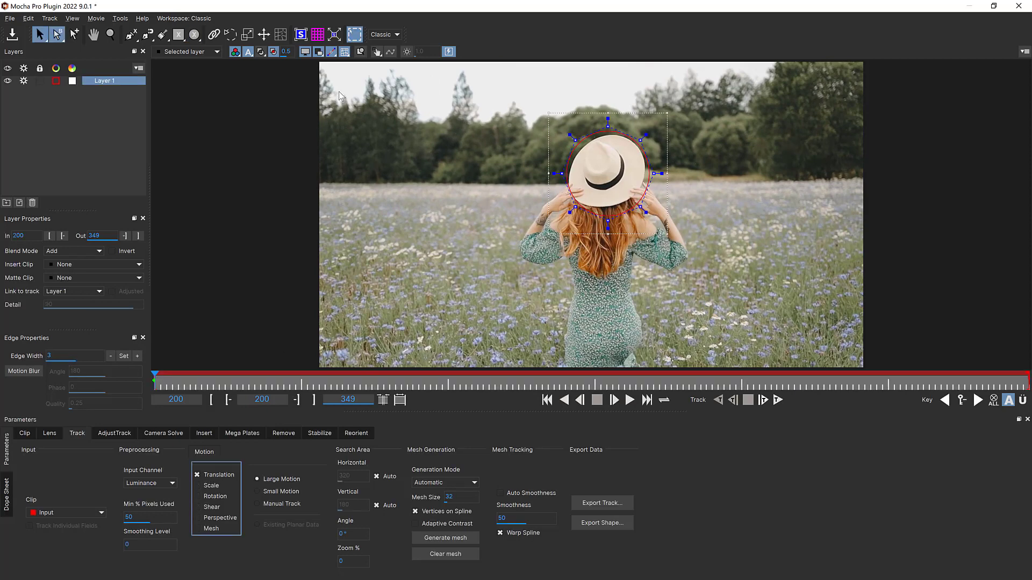
pyautogui.click(301, 33)
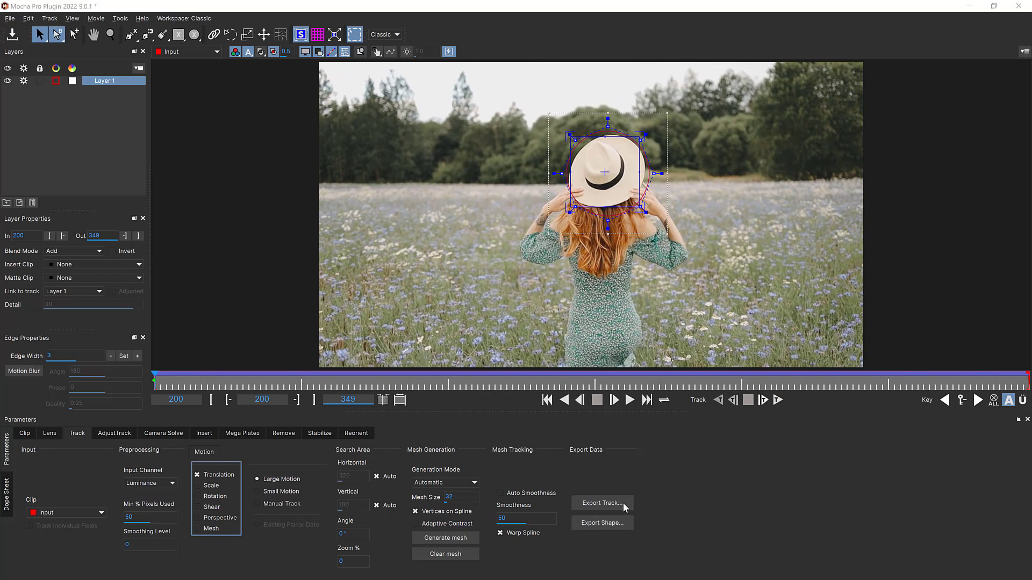
pyautogui.click(602, 503)
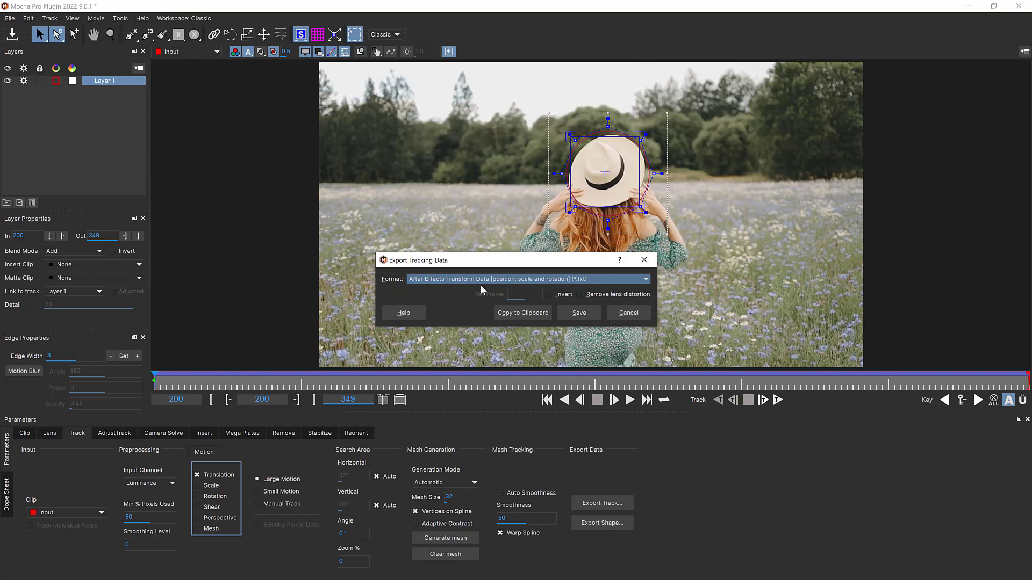
pyautogui.click(628, 312)
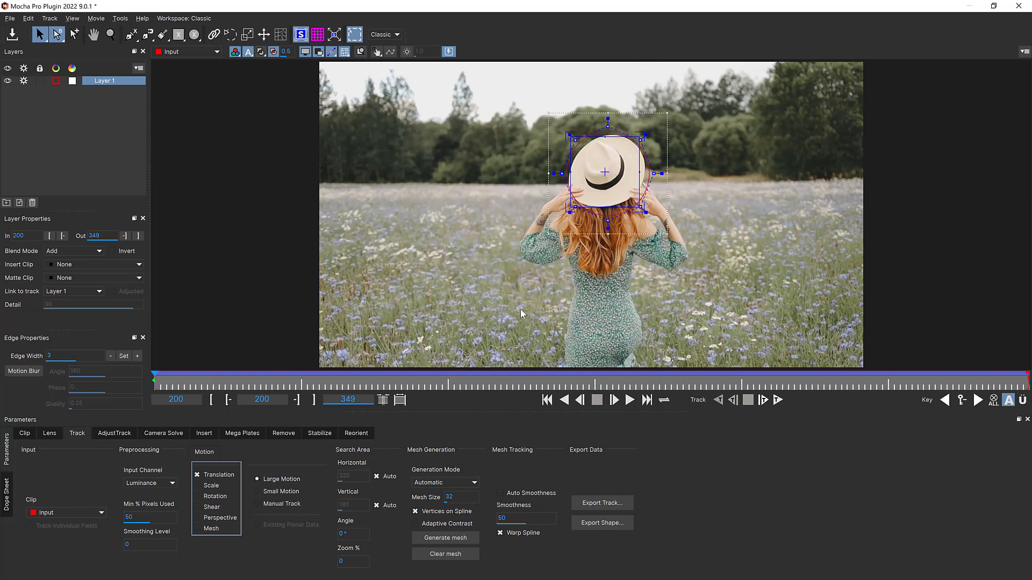
pyautogui.moveTo(975, 10)
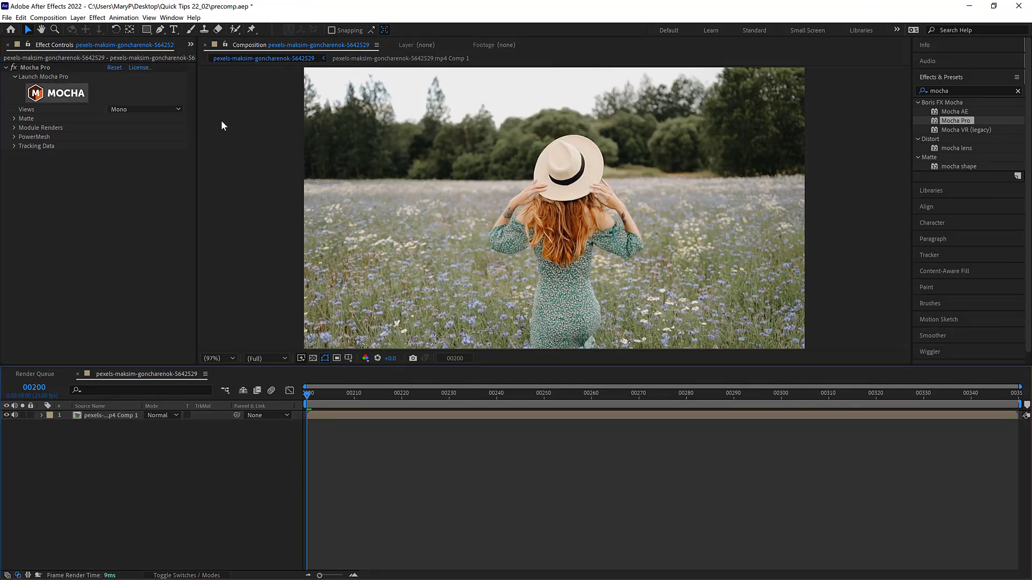
# Add a new null layer, Null 2, above the pre-composed hat clip
pyautogui.click(82, 17)
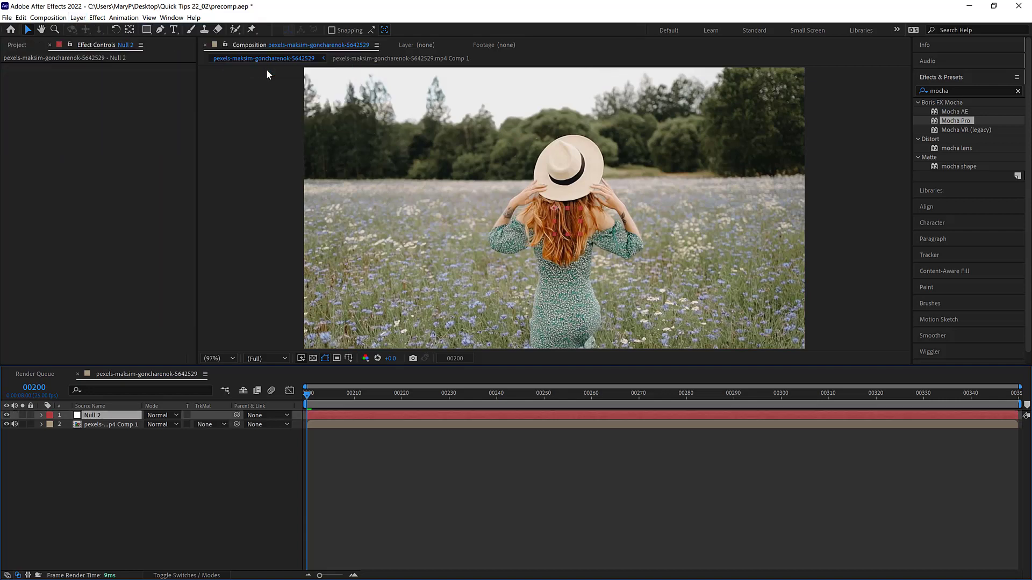
pyautogui.click(23, 17)
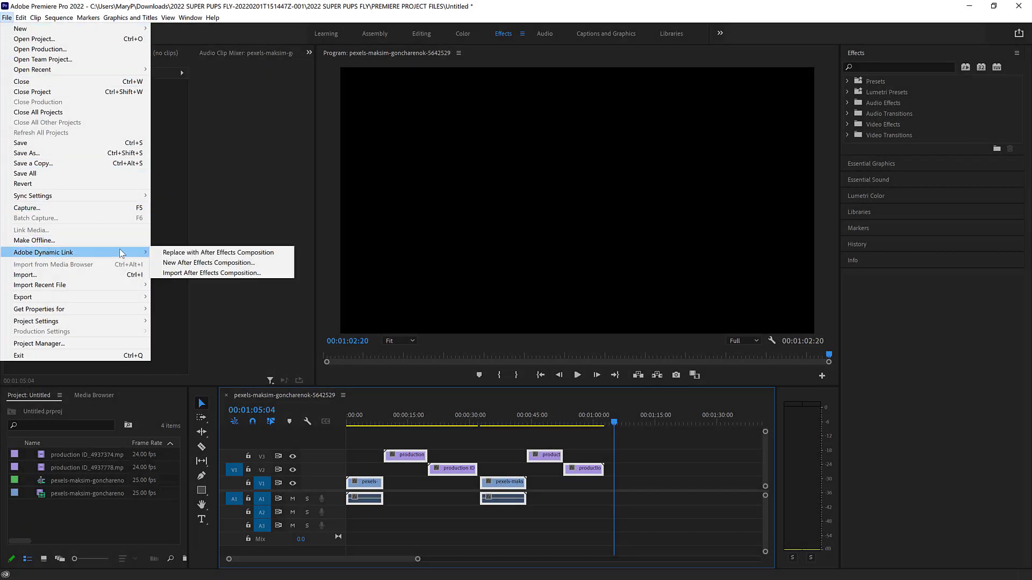
# Replace the Premiere clips with a dynamically linked After Effects composition, Untitled Linked Comp 02
pyautogui.click(207, 262)
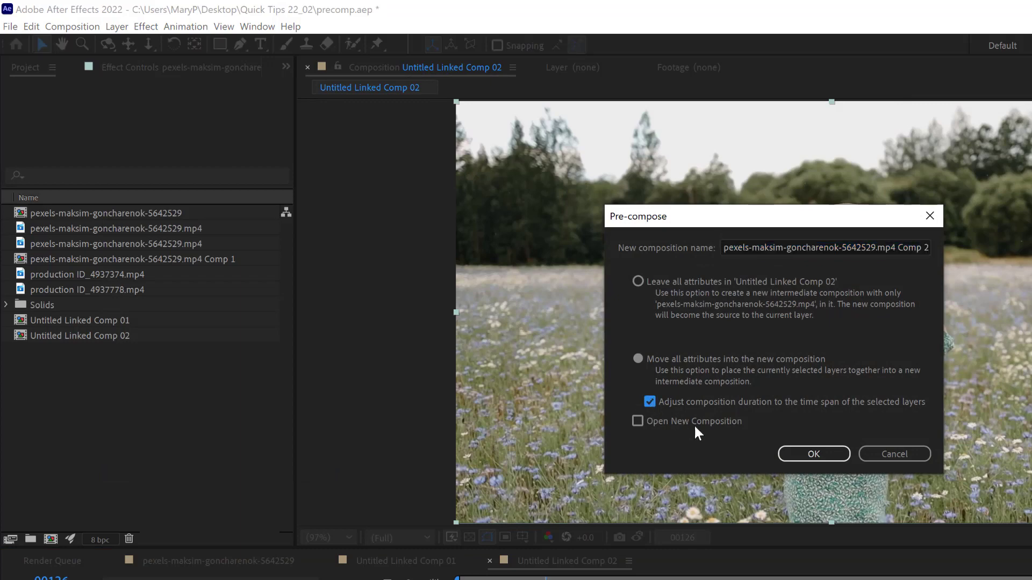
# Select the pexels hat clip layer in Untitled Linked Comp 02
pyautogui.click(814, 454)
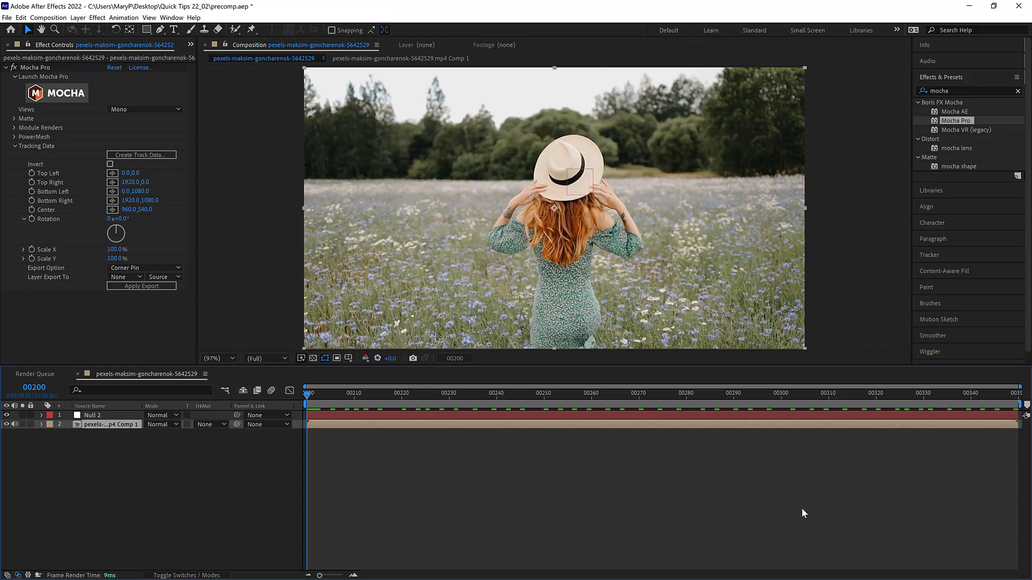
pyautogui.moveTo(926, 473)
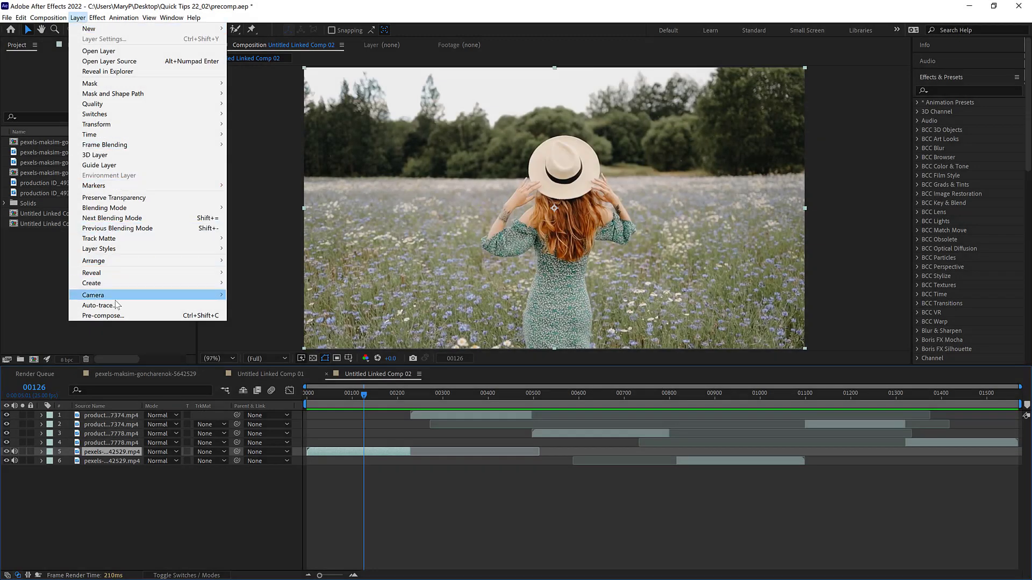
# Pre-compose the hat clip with Adjust composition duration checked
pyautogui.click(102, 316)
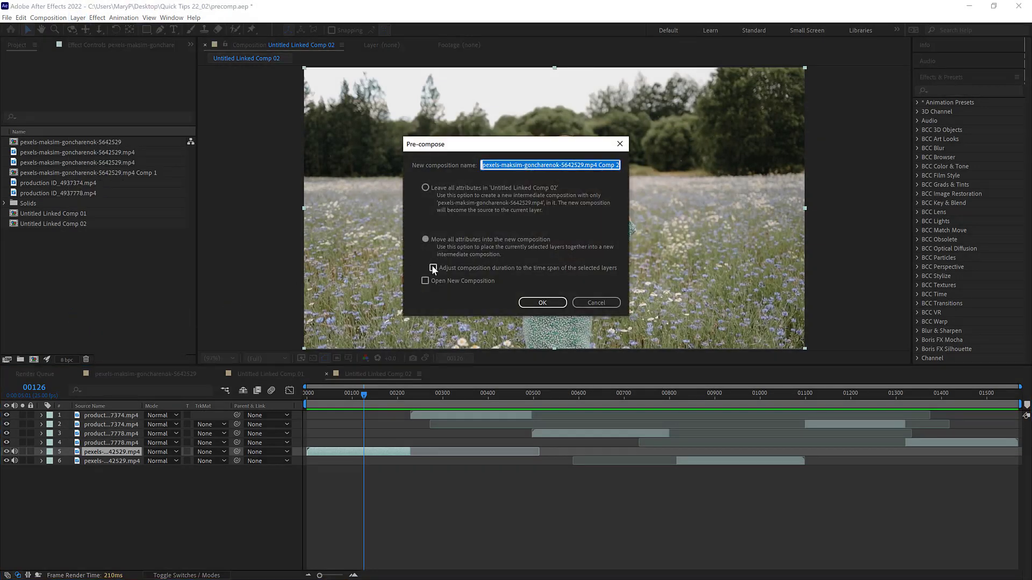
pyautogui.click(434, 269)
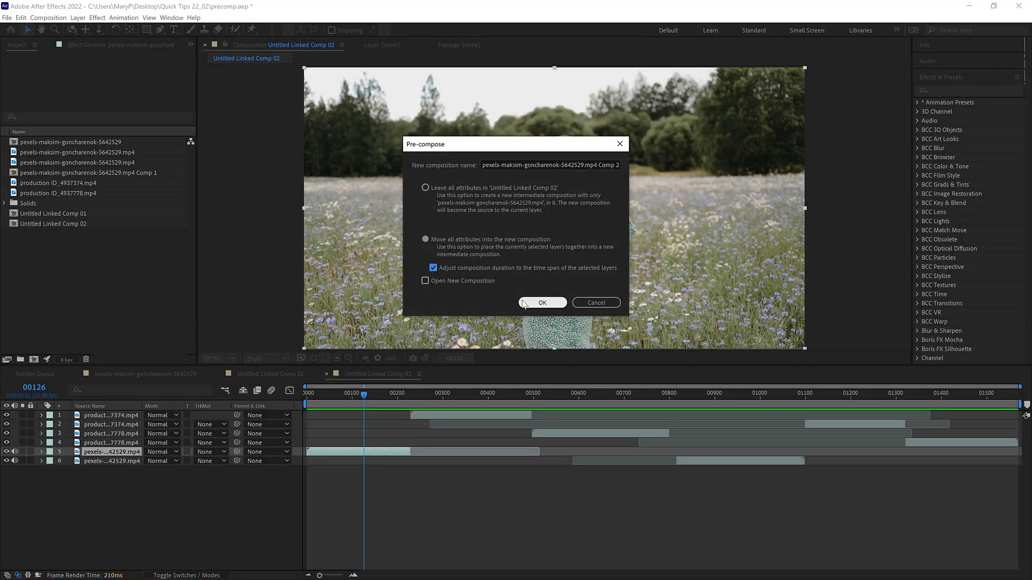
pyautogui.click(542, 303)
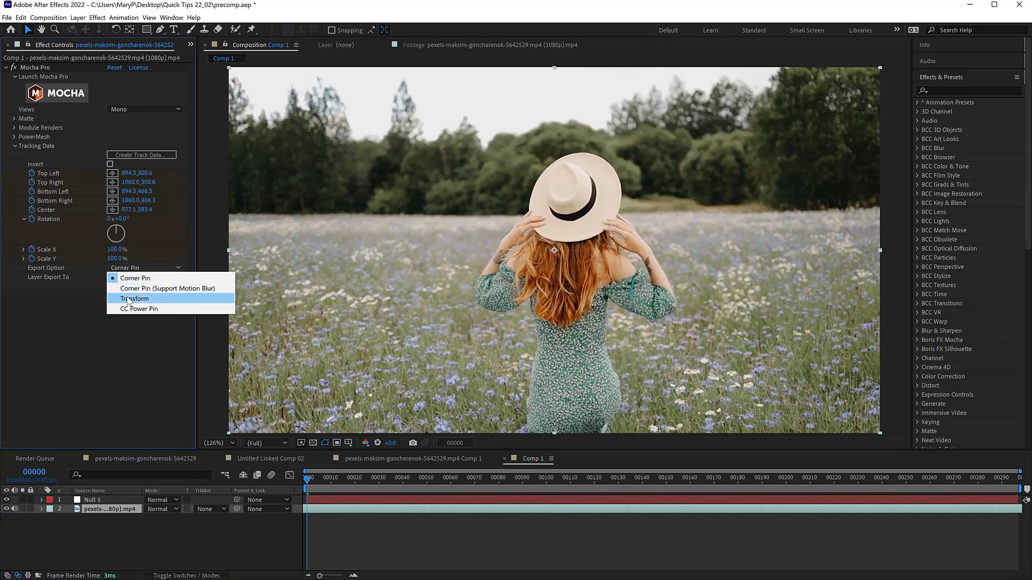
# Set Mocha's Export Option to Transform and Layer Export To Null 5
pyautogui.click(133, 299)
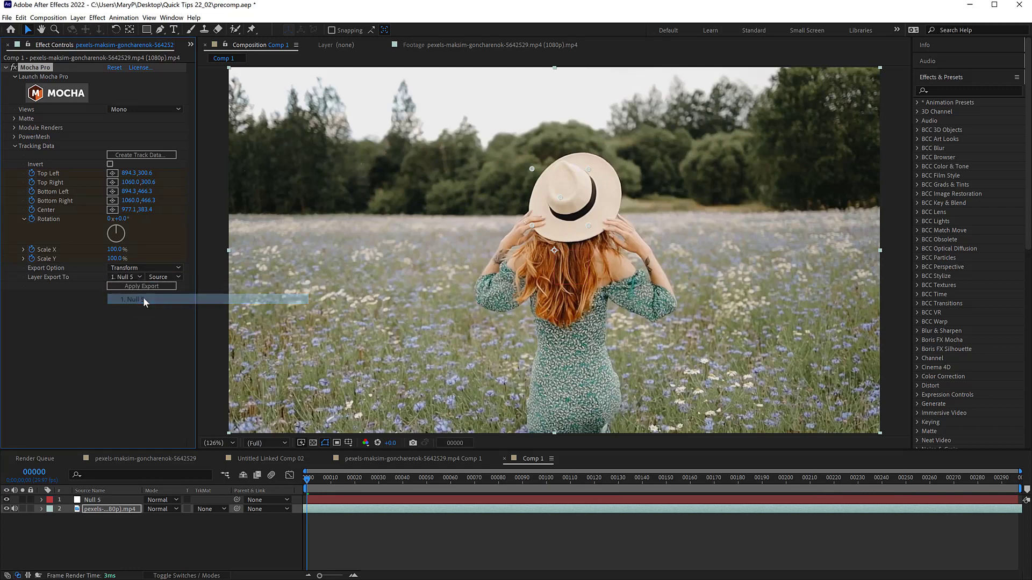
pyautogui.click(132, 299)
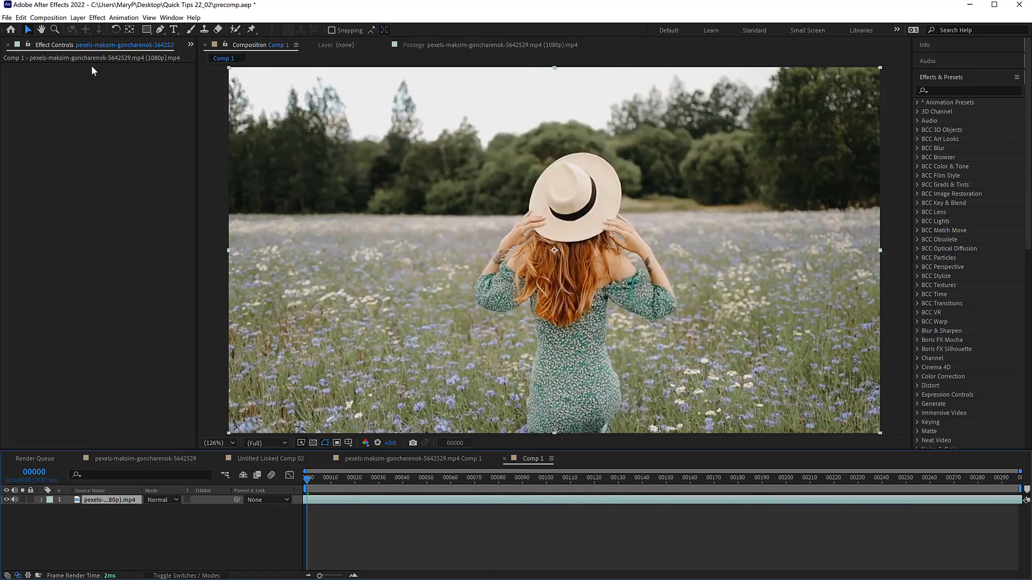
# Pre-compose the clip via Layer menu with Move all attributes and Adjust composition duration
pyautogui.click(76, 17)
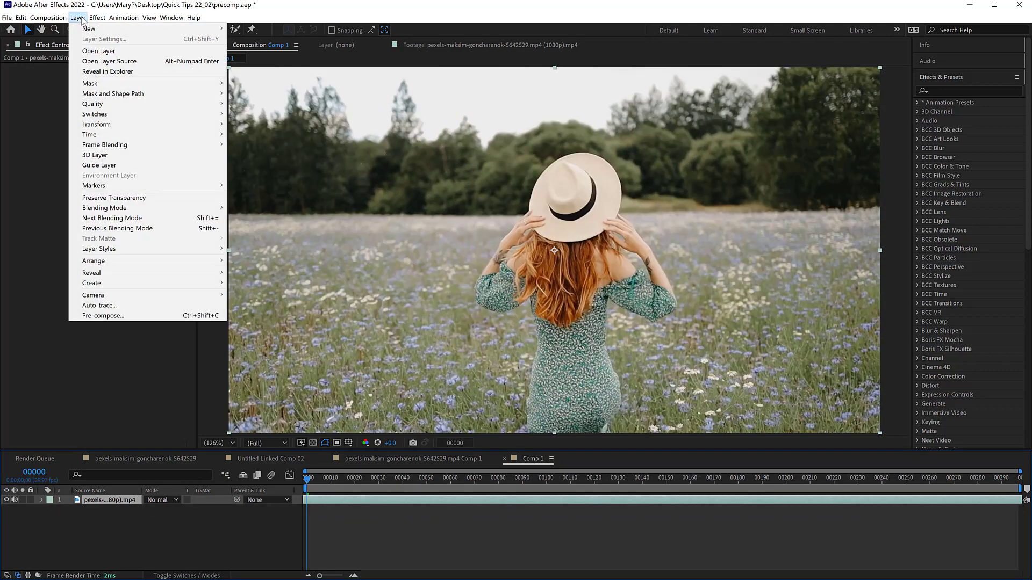
pyautogui.moveTo(103, 316)
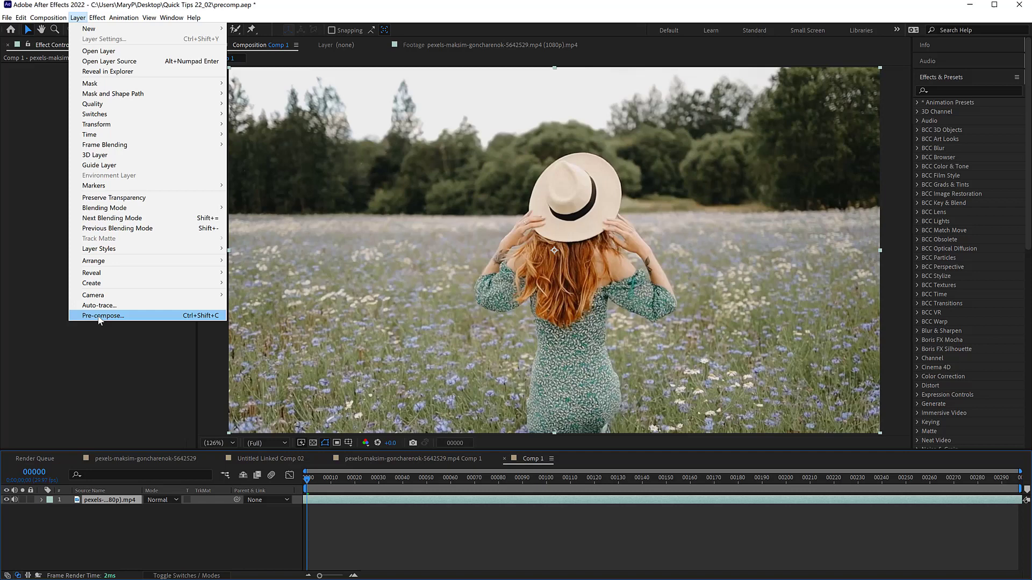
pyautogui.click(102, 316)
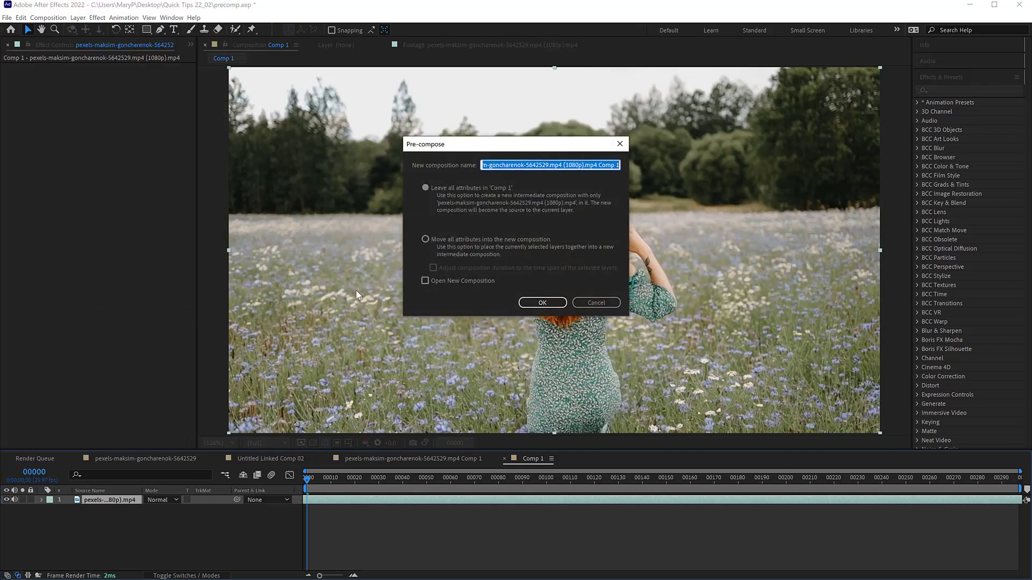
pyautogui.click(425, 238)
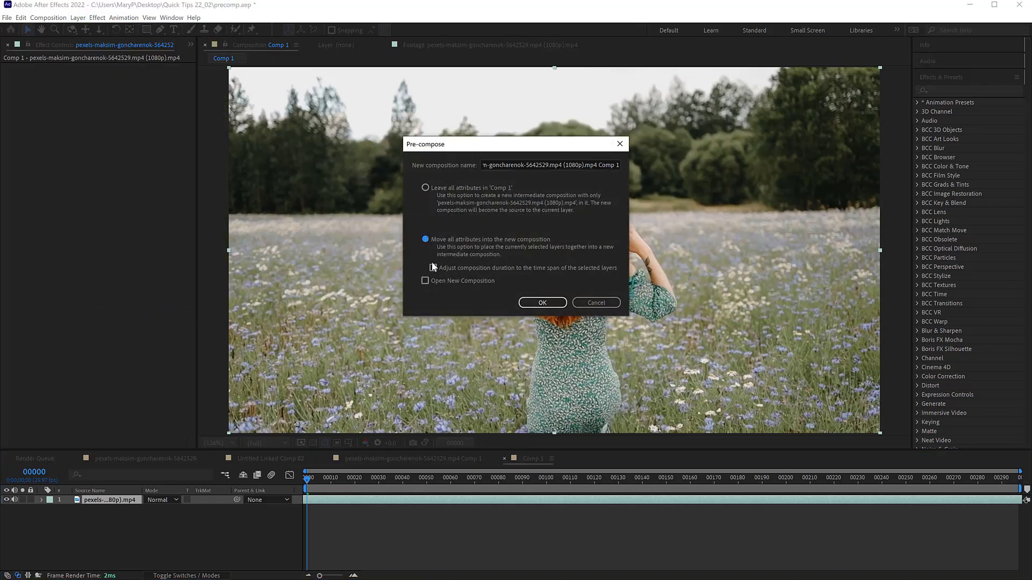
pyautogui.click(426, 267)
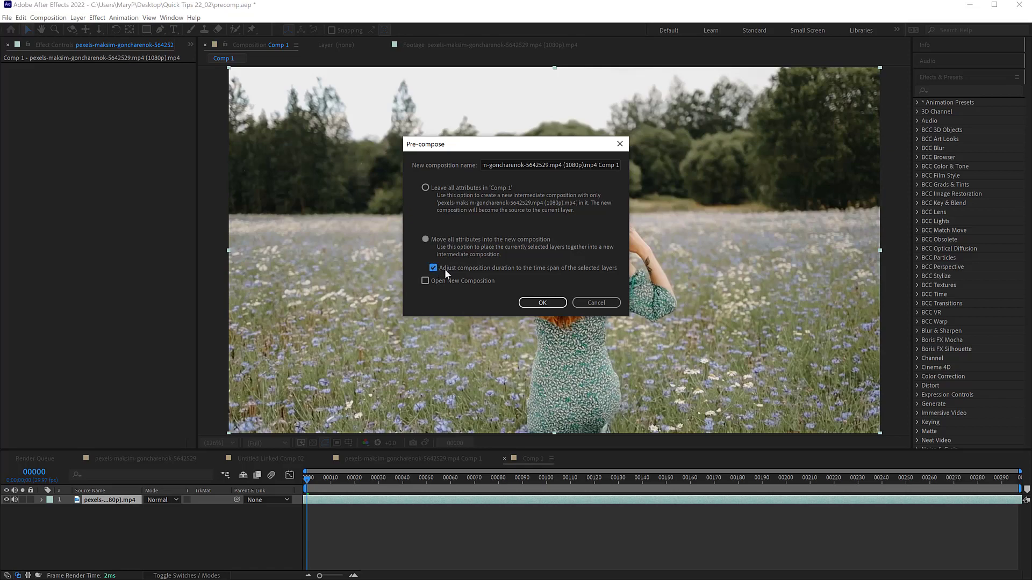
pyautogui.click(542, 303)
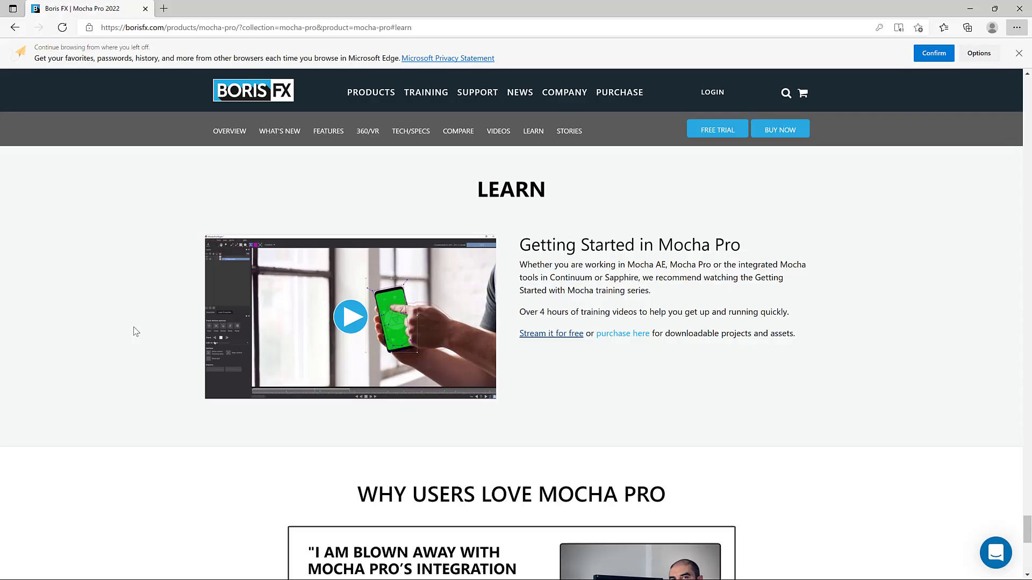
pyautogui.moveTo(552, 333)
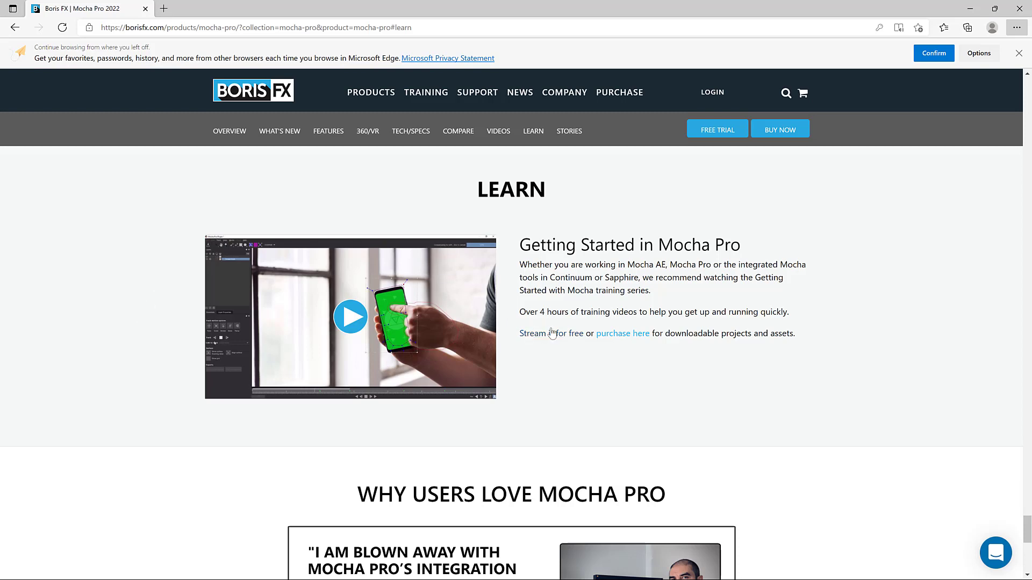